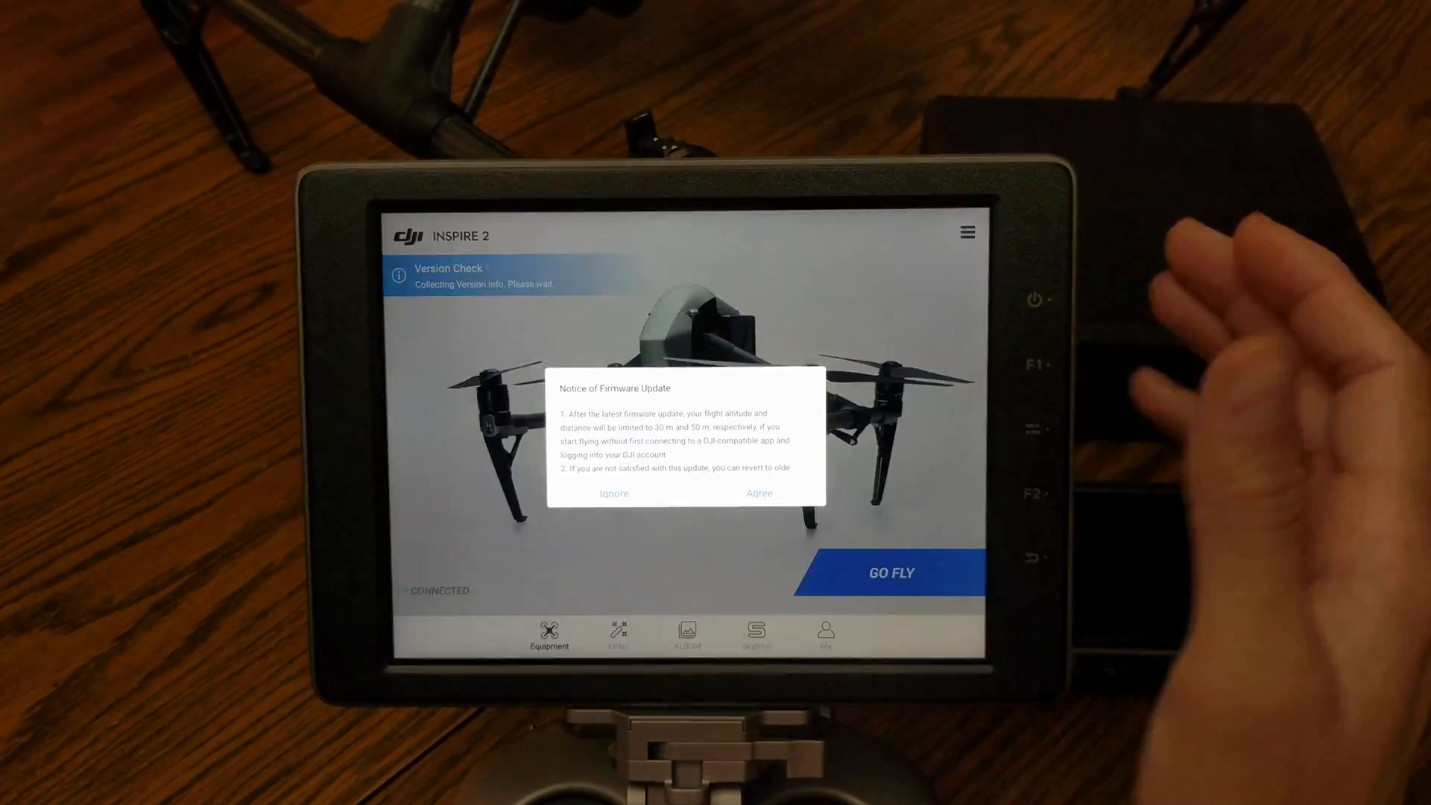
- Ignore the Notice of Firmware Update so the Inspire 2 home screen is usable
click(613, 493)
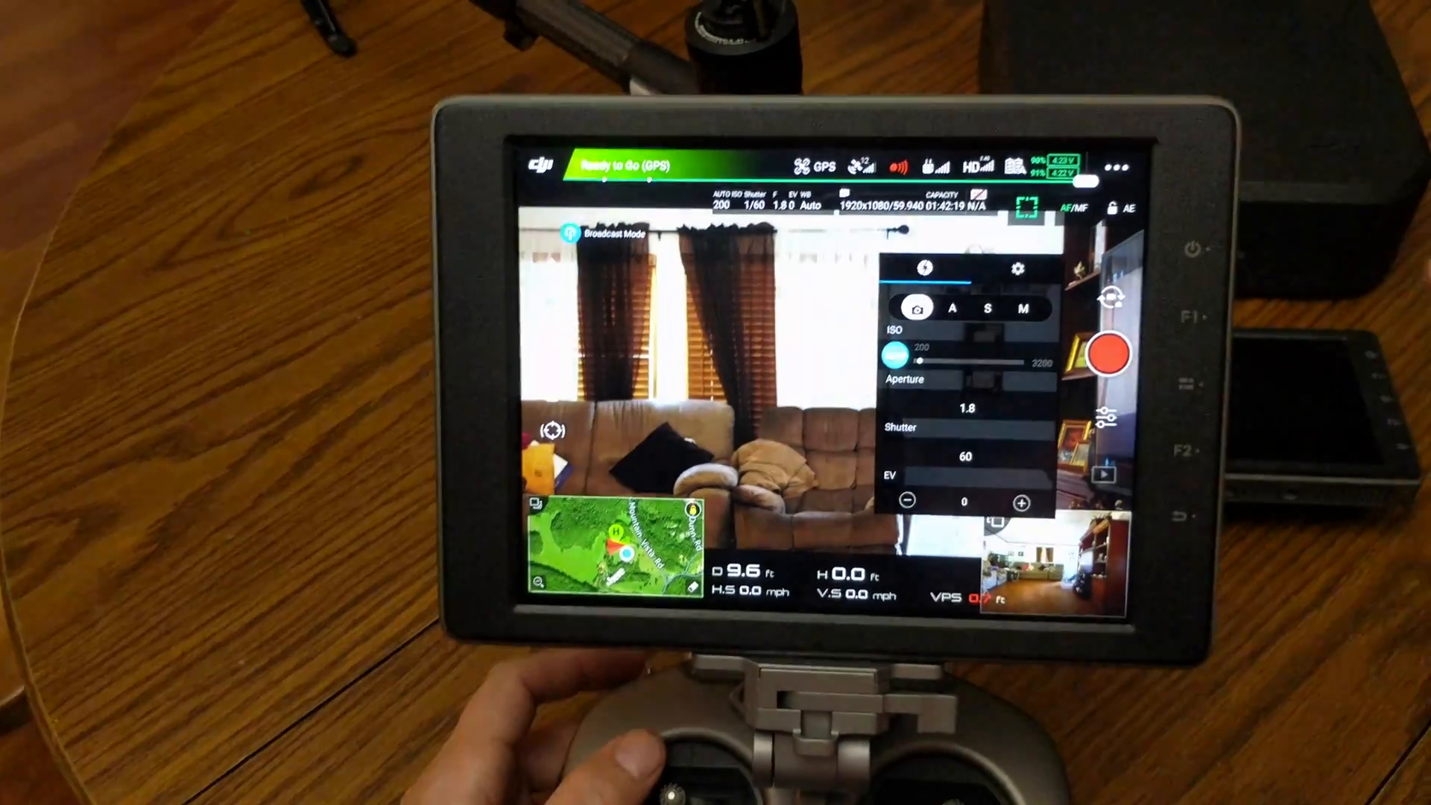
- Show the ISO, aperture, shutter and EV panel over the live flight view
click(1015, 270)
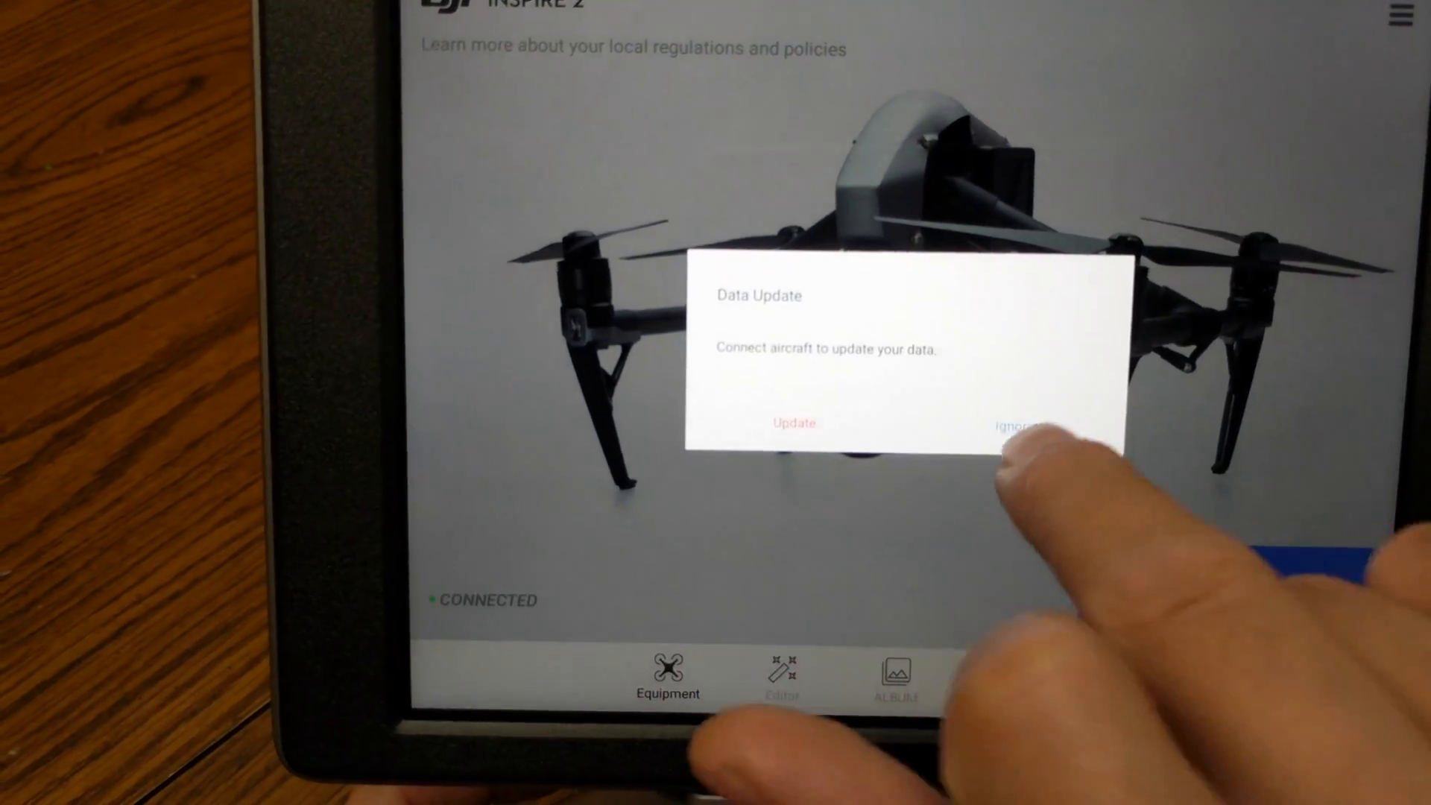
- Ignore the Data Update dialog without updating
click(1049, 428)
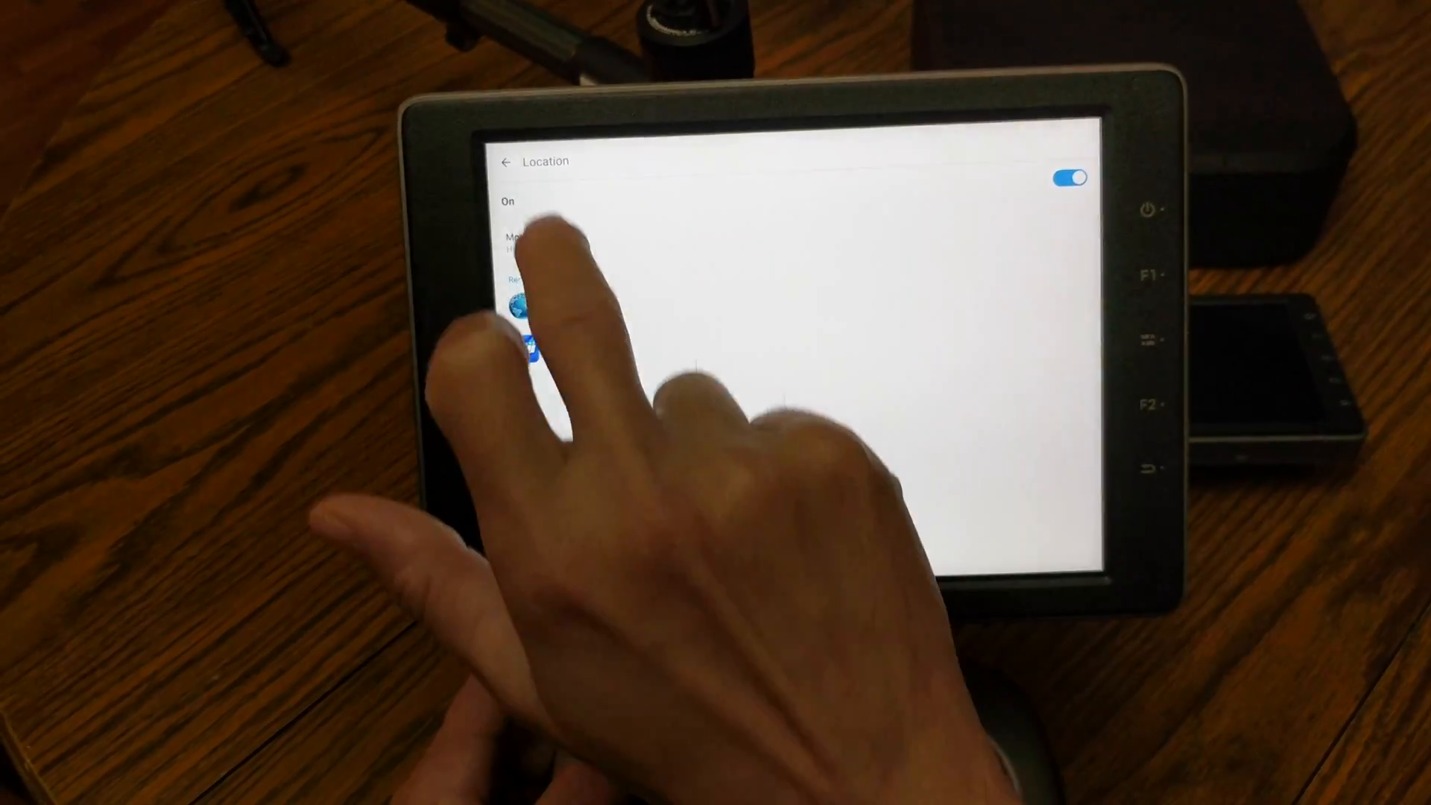
- Go back from Location to the main Android Settings list
click(505, 162)
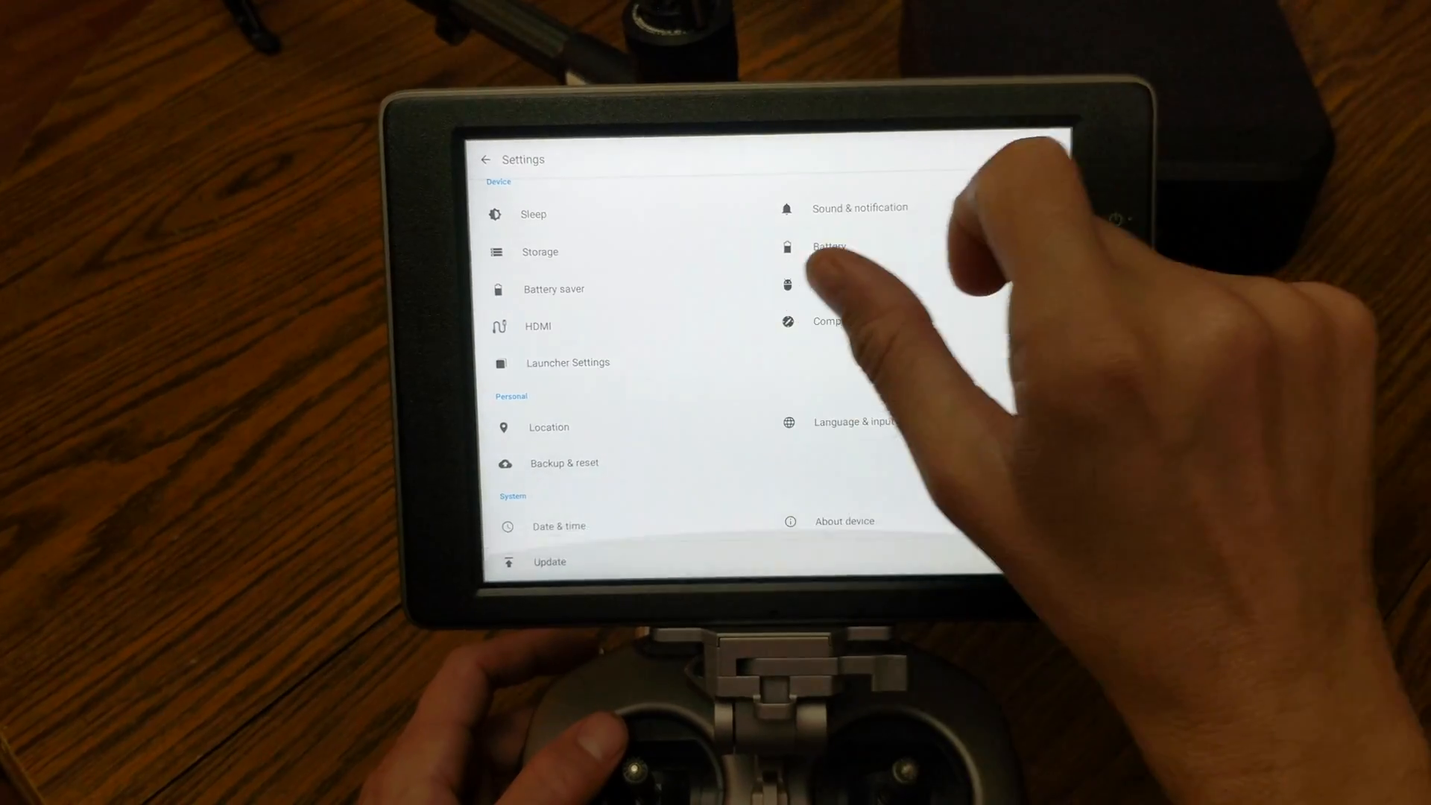